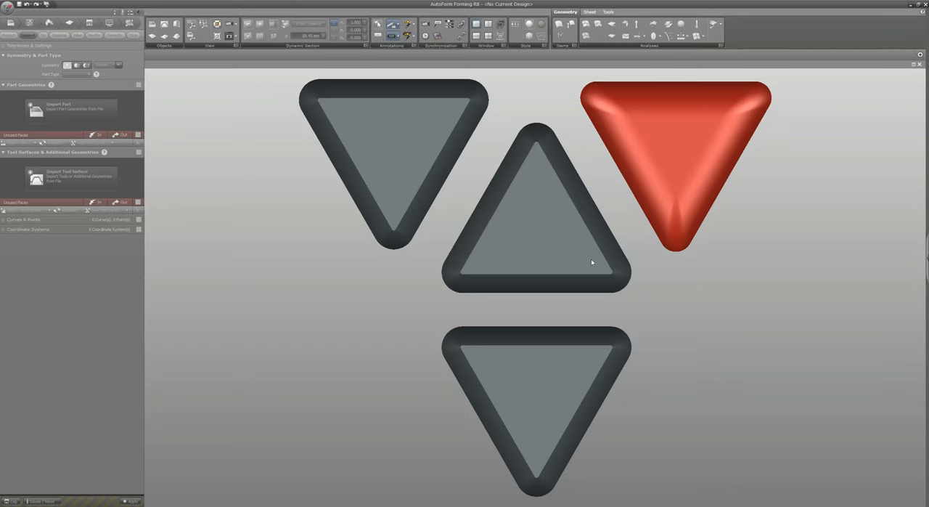
{"action": "mouse_move", "coordinate": [401, 268]}
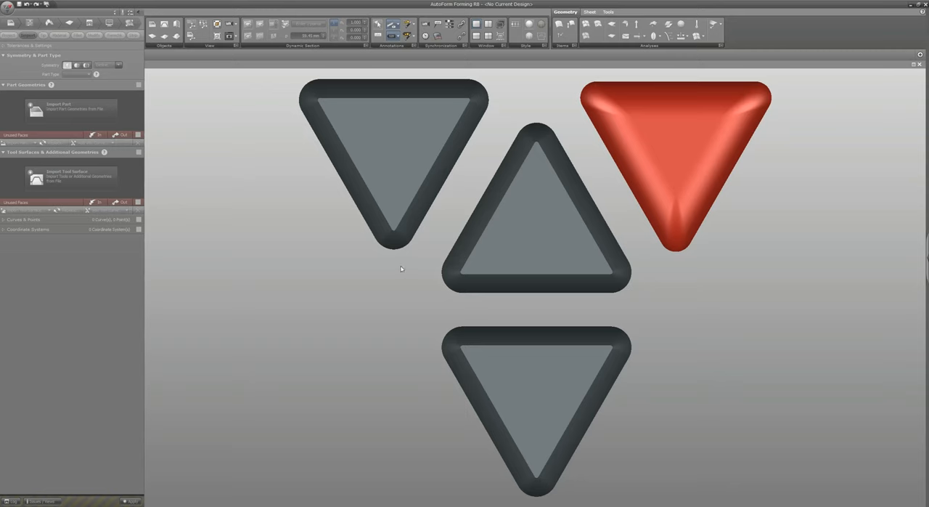
{"action": "mouse_move", "coordinate": [514, 289]}
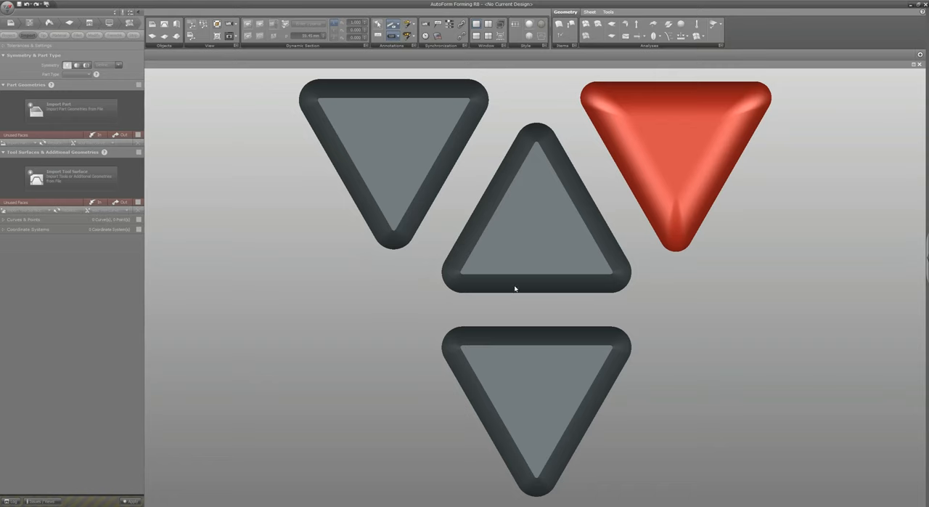
{"action": "mouse_move", "coordinate": [523, 289]}
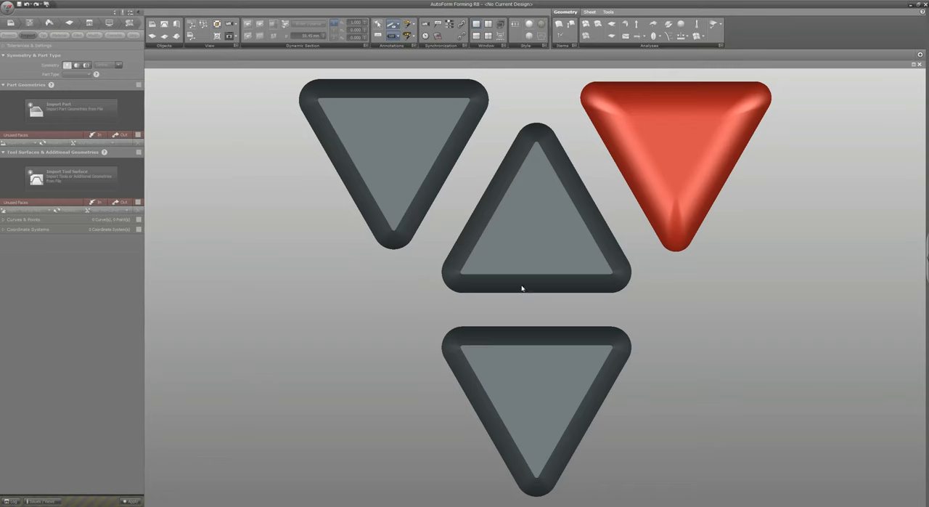
{"action": "mouse_move", "coordinate": [253, 201]}
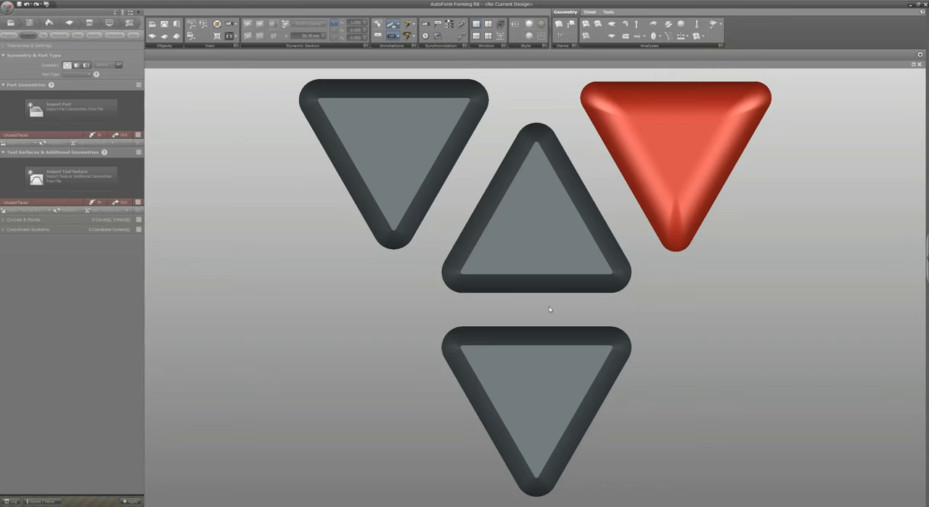
{"action": "mouse_move", "coordinate": [395, 241]}
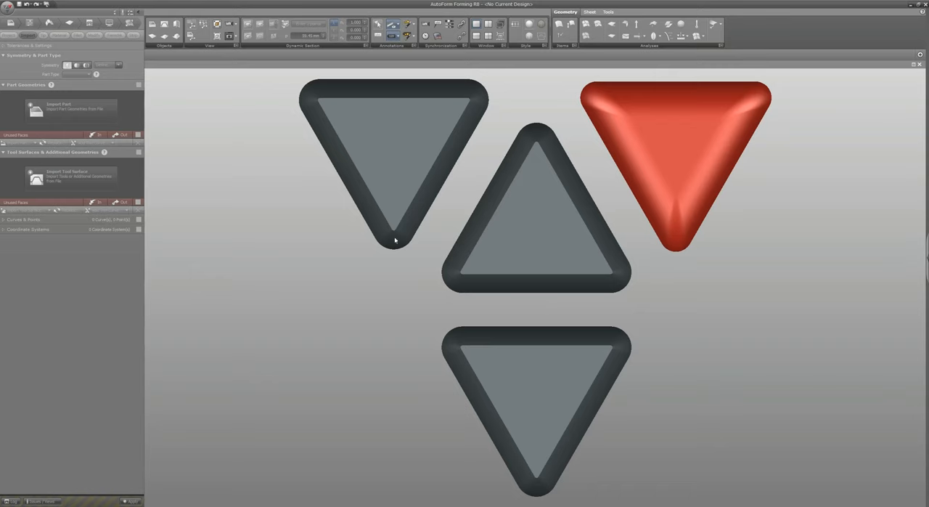
Step: Open the Spring back variation design file from the Open dialog
{"action": "left_click", "coordinate": [5, 11]}
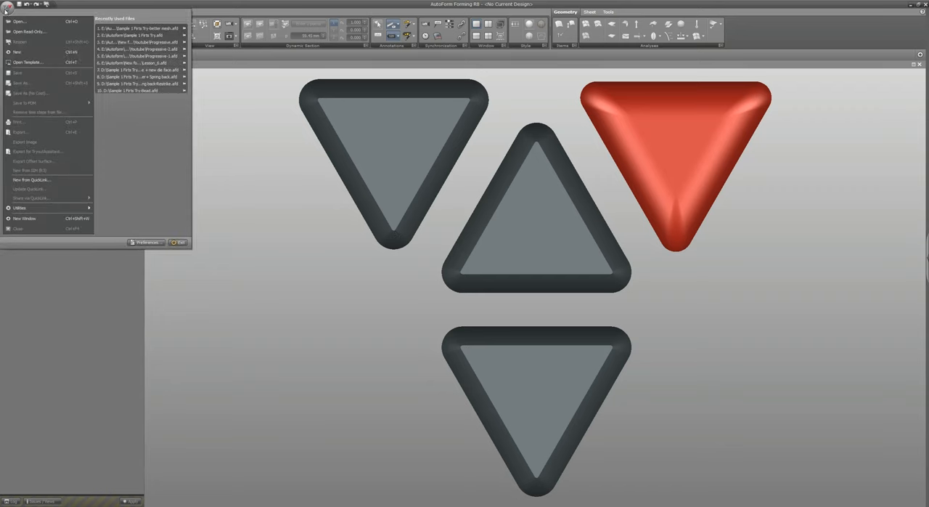
{"action": "left_click", "coordinate": [21, 21]}
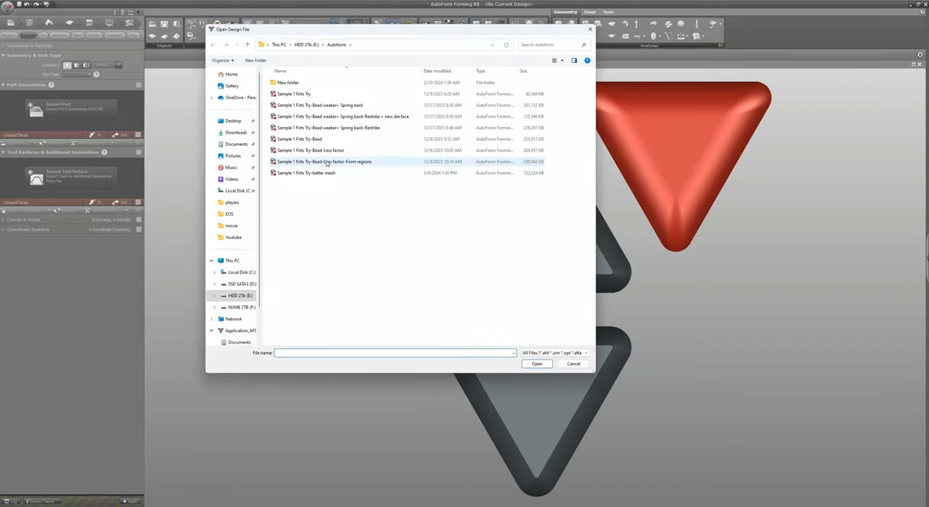
{"action": "left_click", "coordinate": [320, 105]}
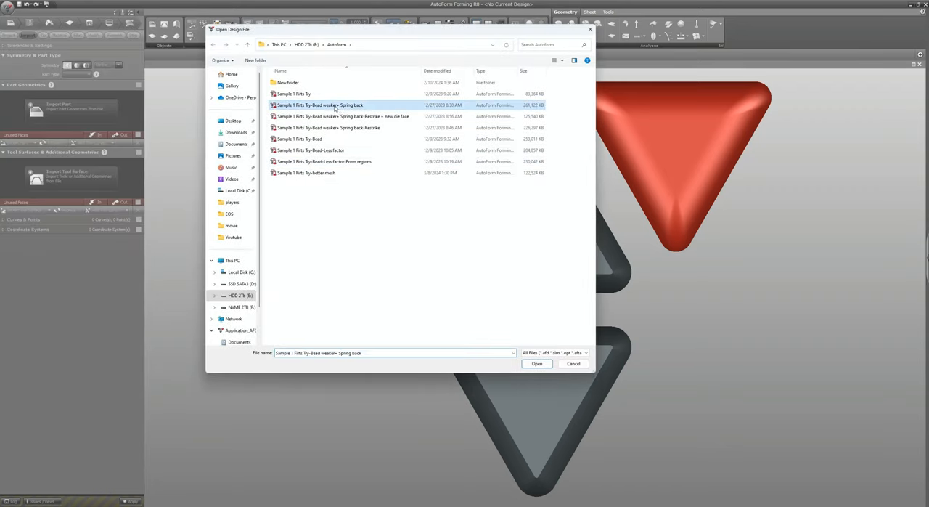
{"action": "left_click", "coordinate": [538, 363]}
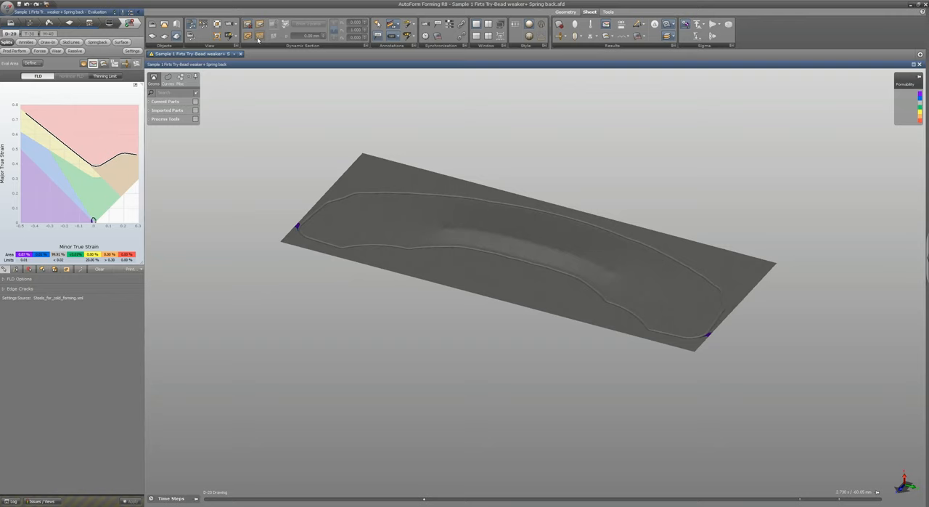
{"action": "mouse_move", "coordinate": [260, 37]}
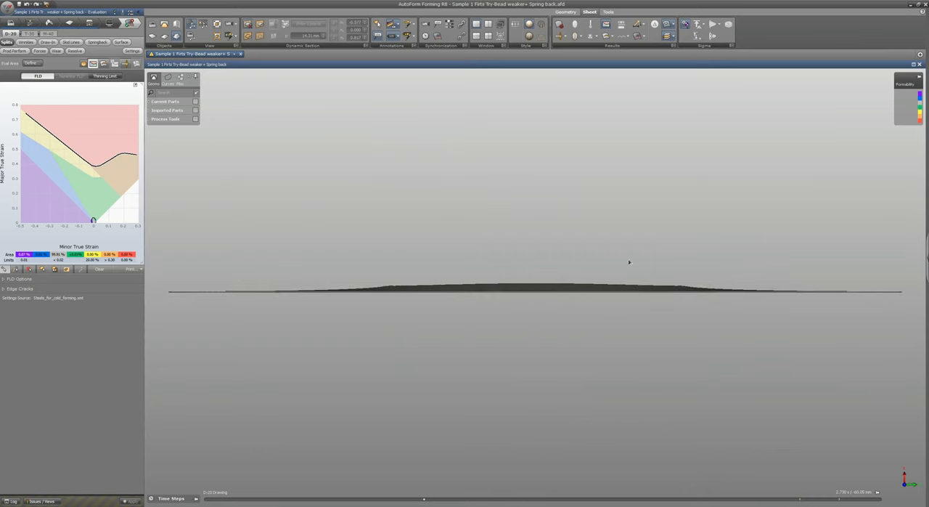
{"action": "mouse_move", "coordinate": [302, 127]}
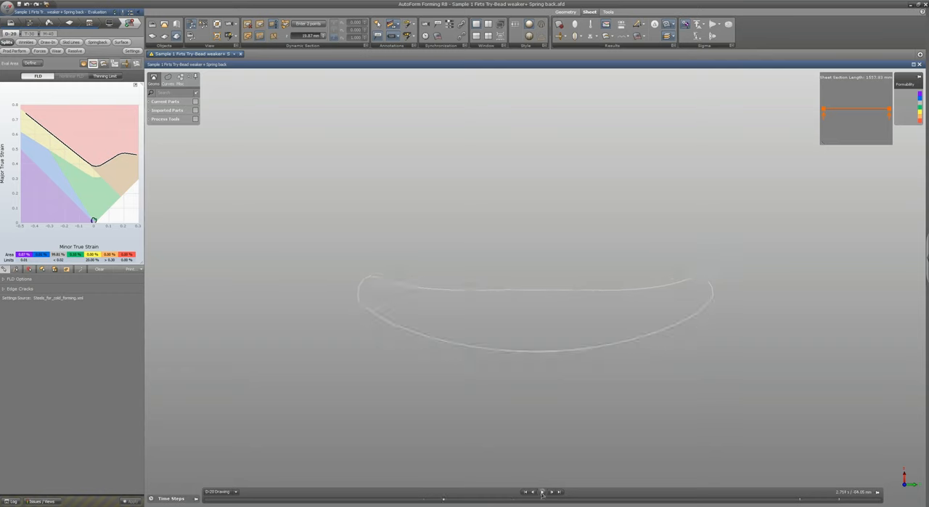
Step: Place the section cut on the part to show its cross-section profile
{"action": "left_click", "coordinate": [542, 490]}
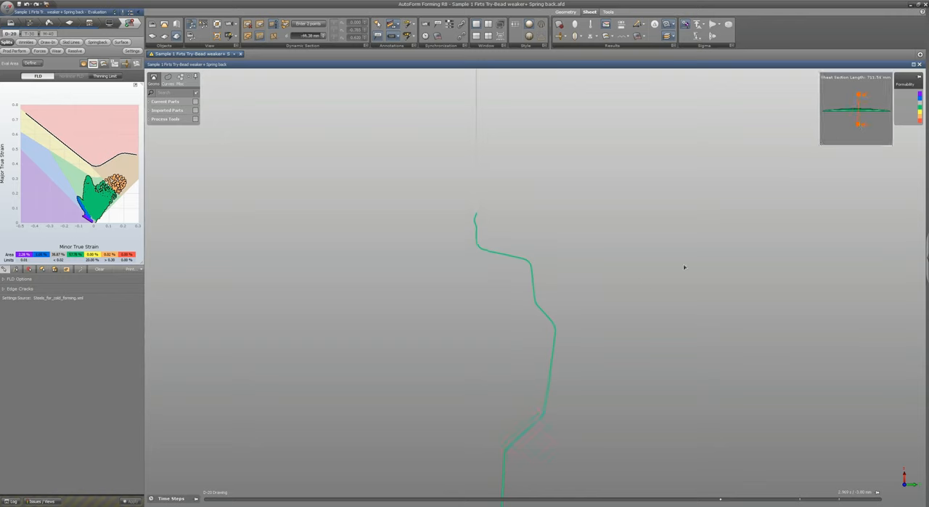
{"action": "mouse_move", "coordinate": [813, 160]}
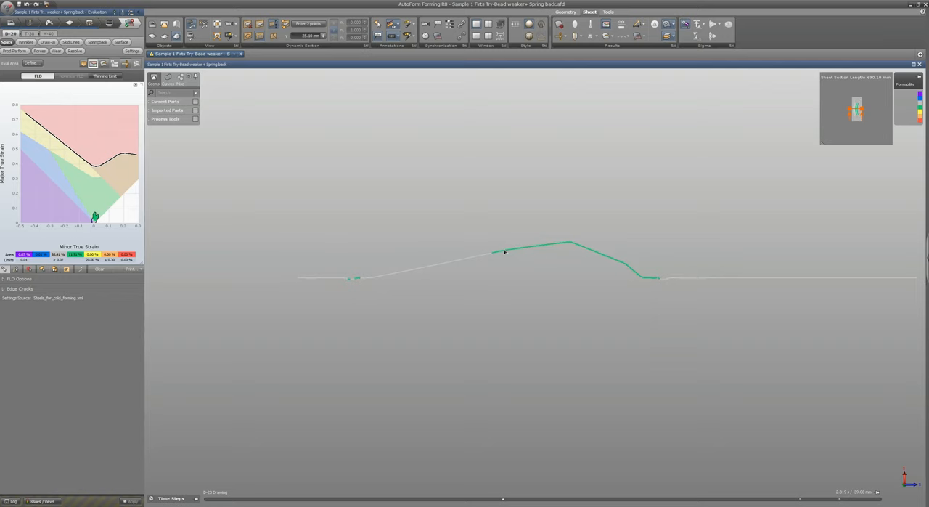
{"action": "mouse_move", "coordinate": [555, 258]}
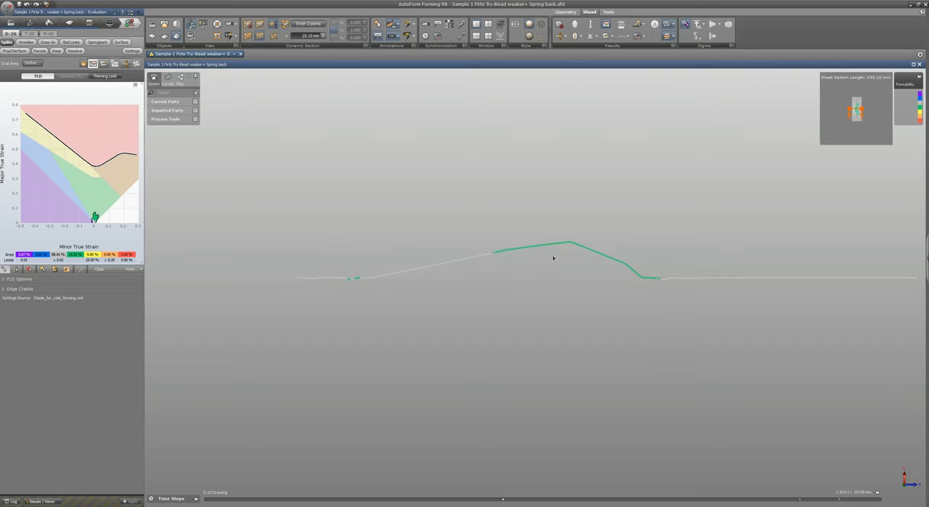
{"action": "mouse_move", "coordinate": [424, 235]}
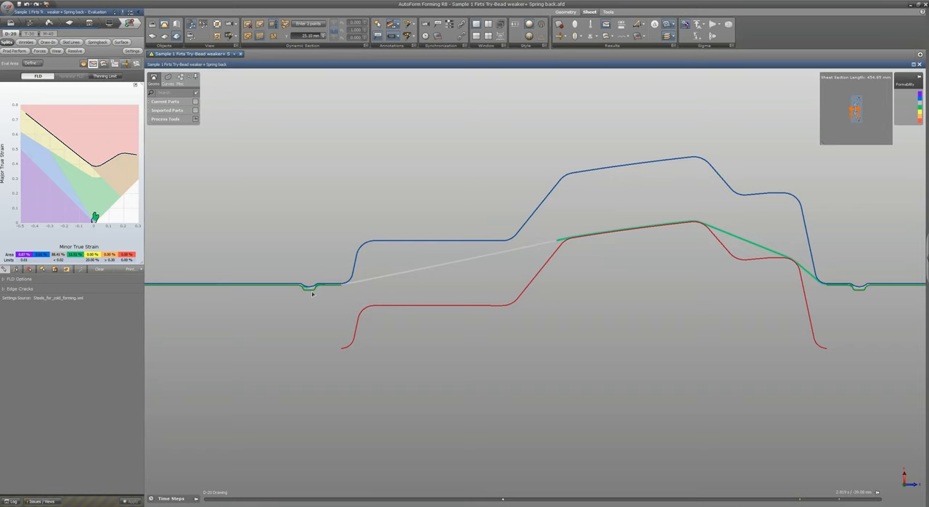
{"action": "mouse_move", "coordinate": [526, 228]}
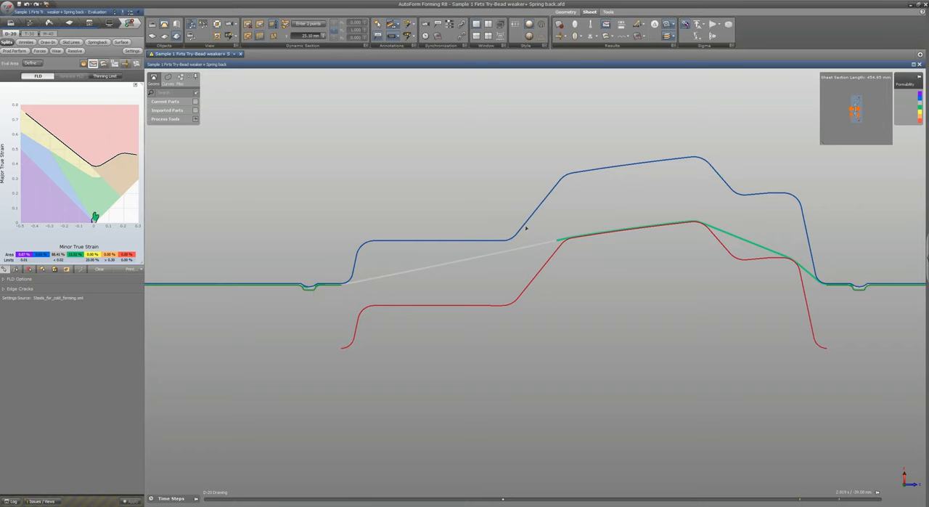
{"action": "mouse_move", "coordinate": [396, 267]}
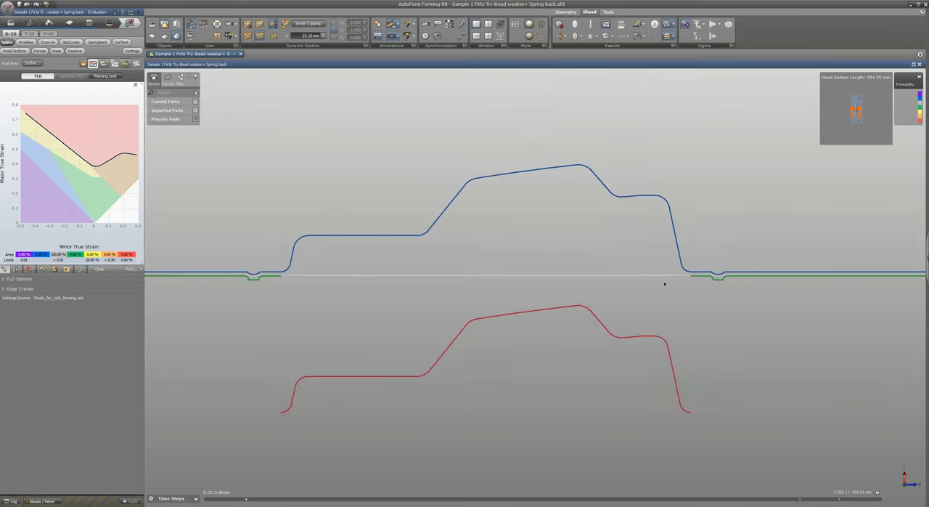
{"action": "mouse_move", "coordinate": [623, 275]}
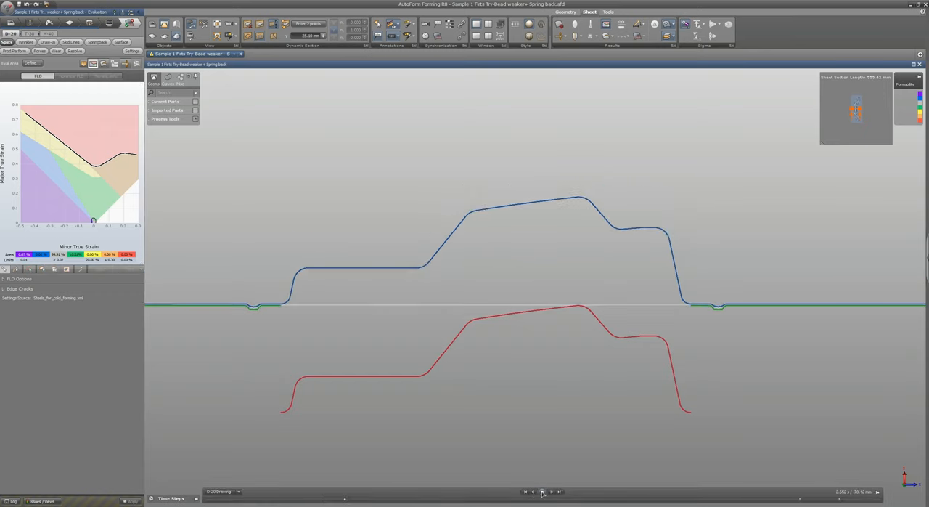
Step: Step the forming process forward toward fully closed tools in the section
{"action": "left_click", "coordinate": [543, 491]}
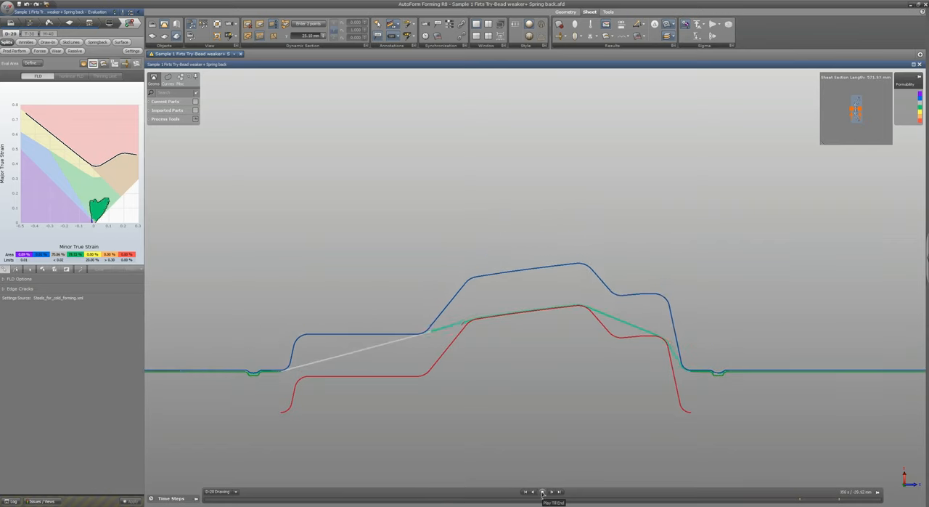
{"action": "left_click", "coordinate": [540, 491]}
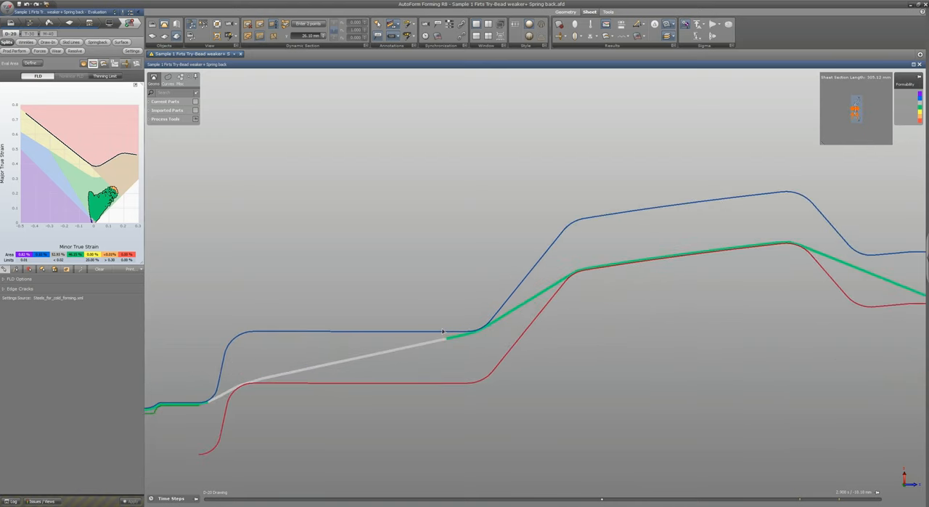
{"action": "mouse_move", "coordinate": [476, 331]}
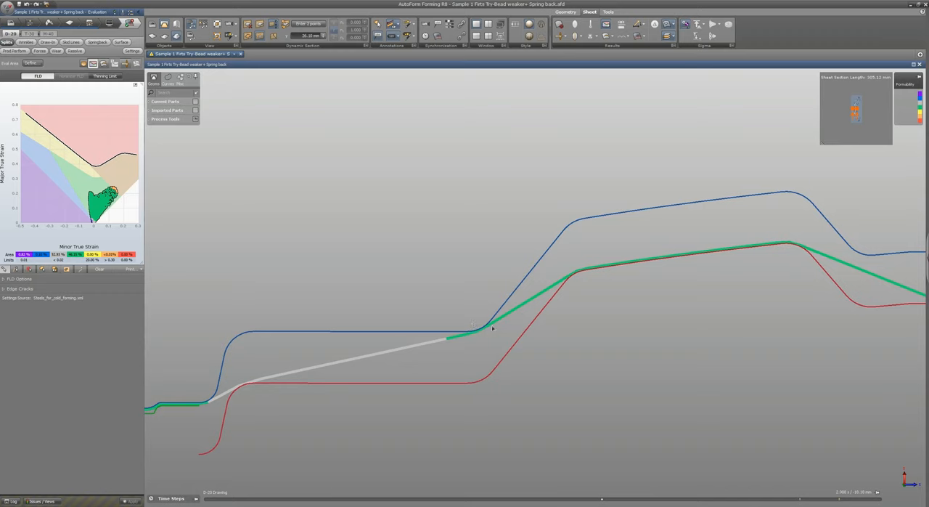
{"action": "mouse_move", "coordinate": [496, 336]}
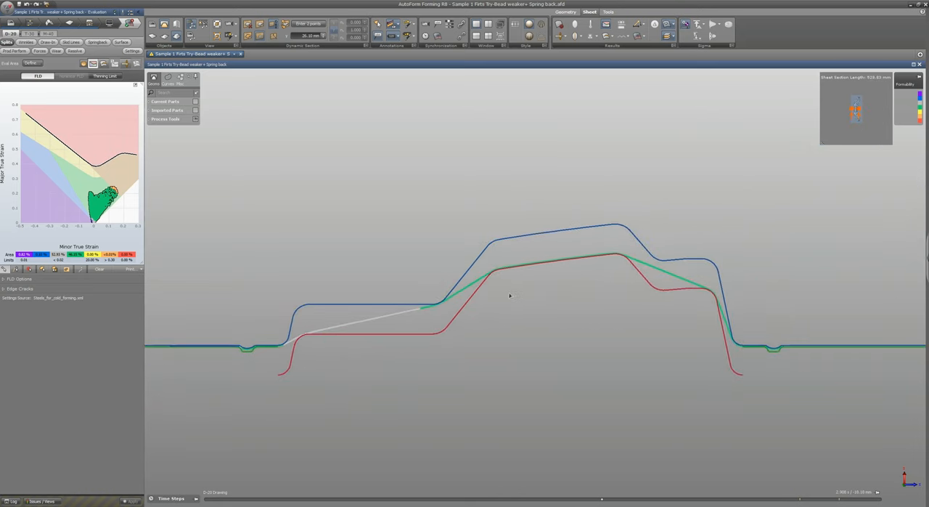
{"action": "mouse_move", "coordinate": [505, 298]}
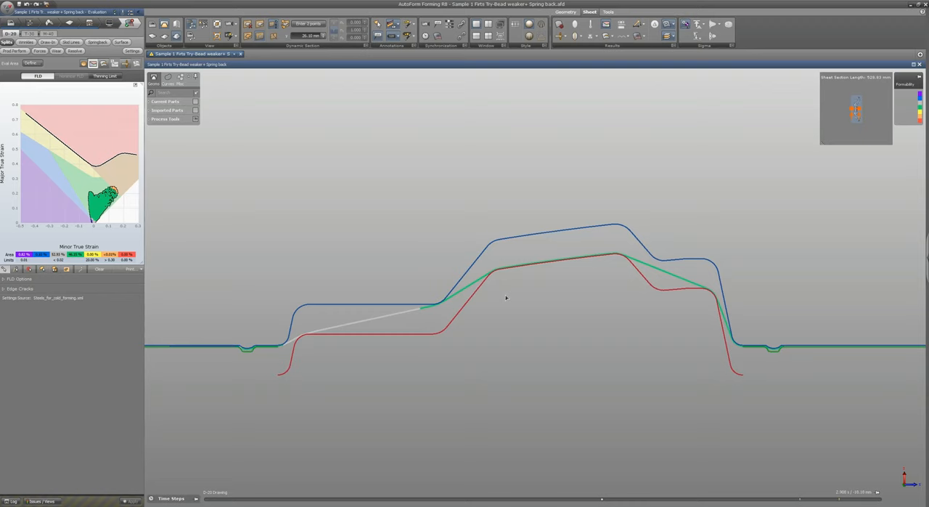
{"action": "mouse_move", "coordinate": [468, 383]}
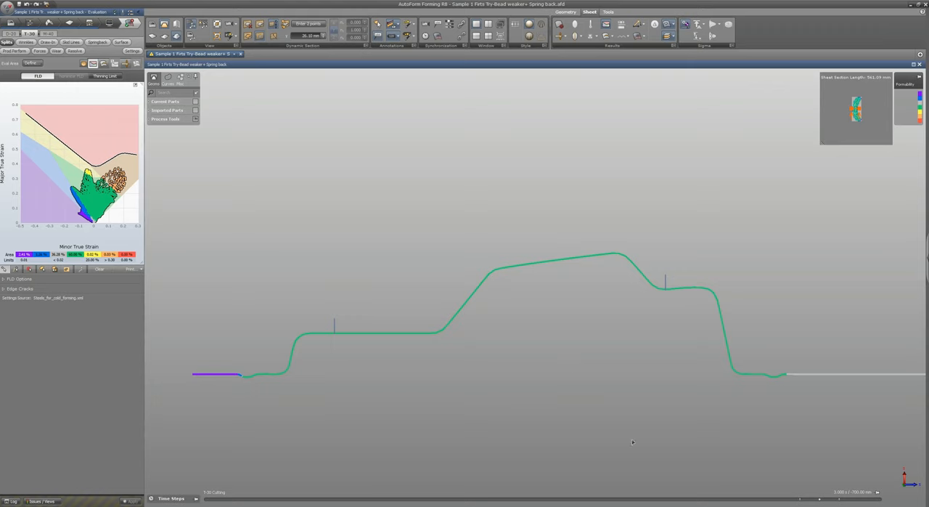
{"action": "mouse_move", "coordinate": [572, 334]}
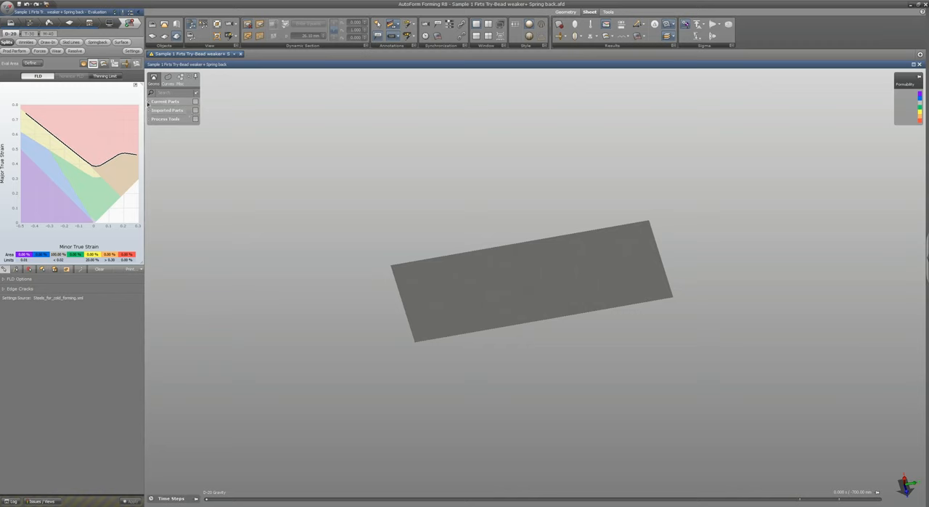
Step: Expand the Process Steps list in the model tree and browse its stages
{"action": "left_click", "coordinate": [151, 119]}
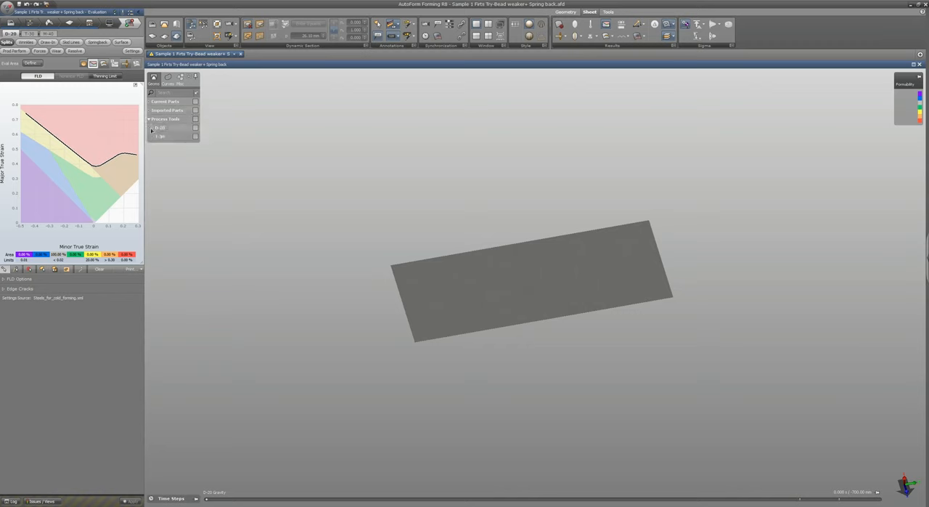
{"action": "left_click", "coordinate": [153, 128]}
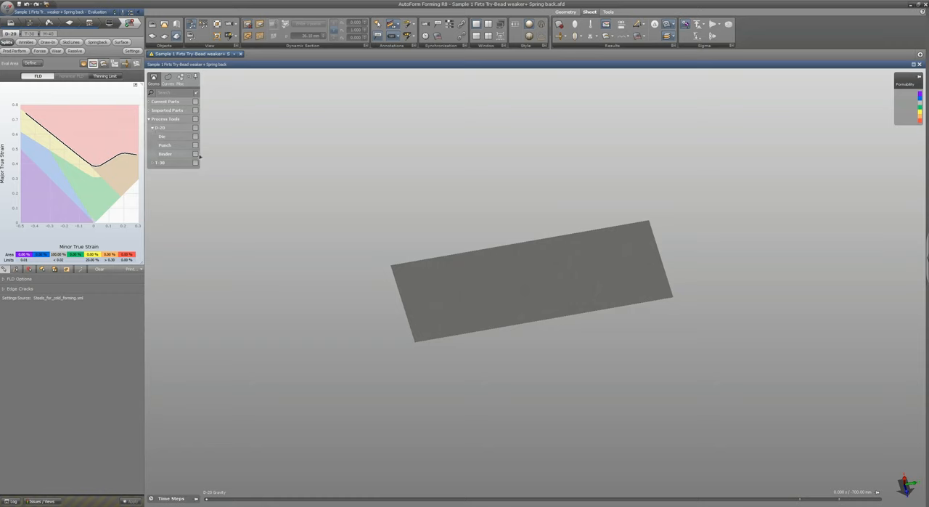
Step: Display the first operation's die face and bring up the File menu
{"action": "left_click", "coordinate": [163, 136]}
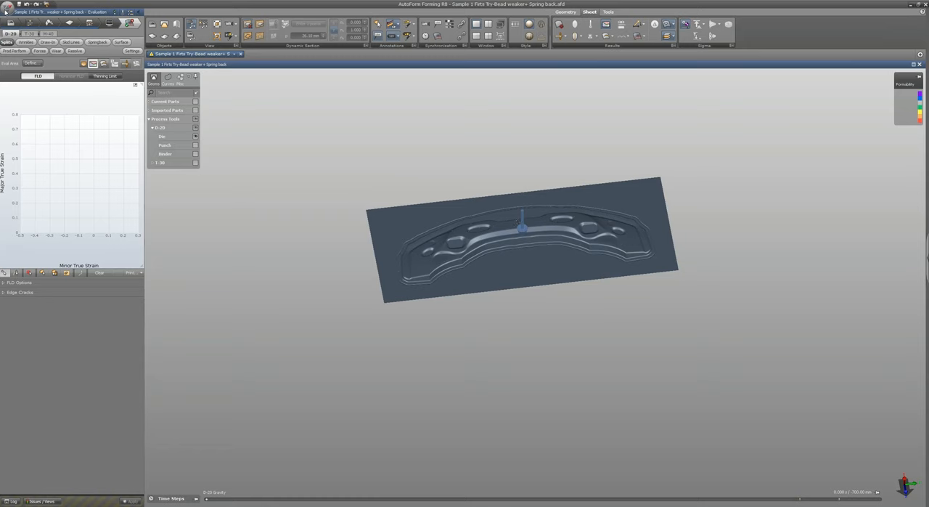
{"action": "left_click", "coordinate": [6, 11]}
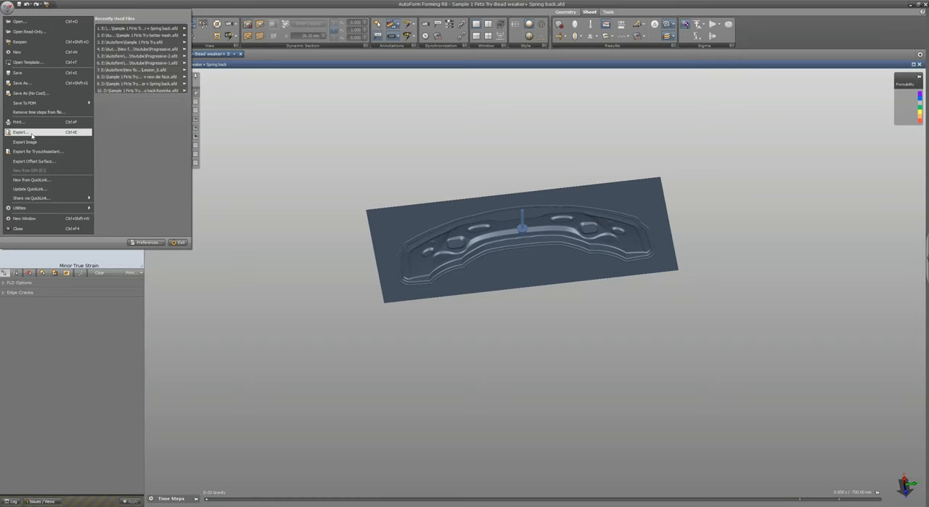
Step: Set the die face export to IGES surface format and start the export to the save dialog
{"action": "left_click", "coordinate": [20, 133]}
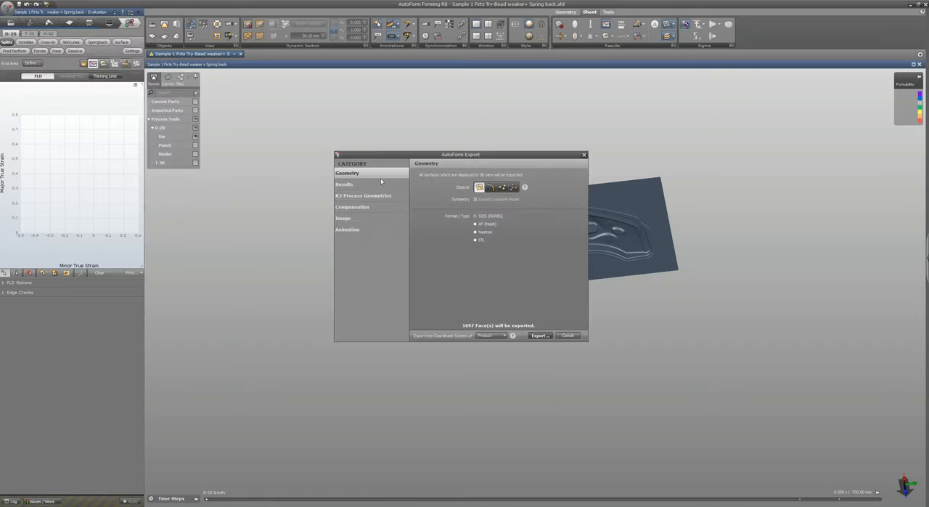
{"action": "left_click_drag", "start_coordinate": [460, 154], "coordinate": [404, 151]}
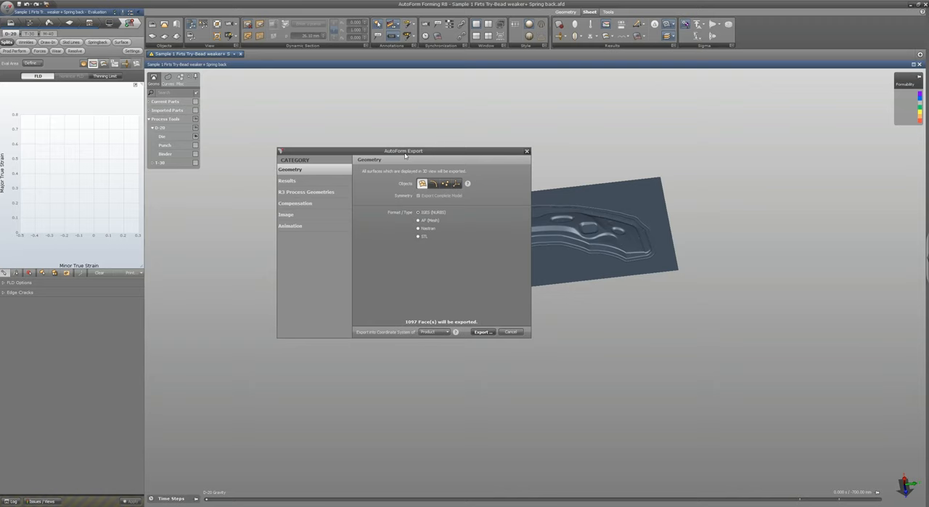
{"action": "mouse_move", "coordinate": [386, 168]}
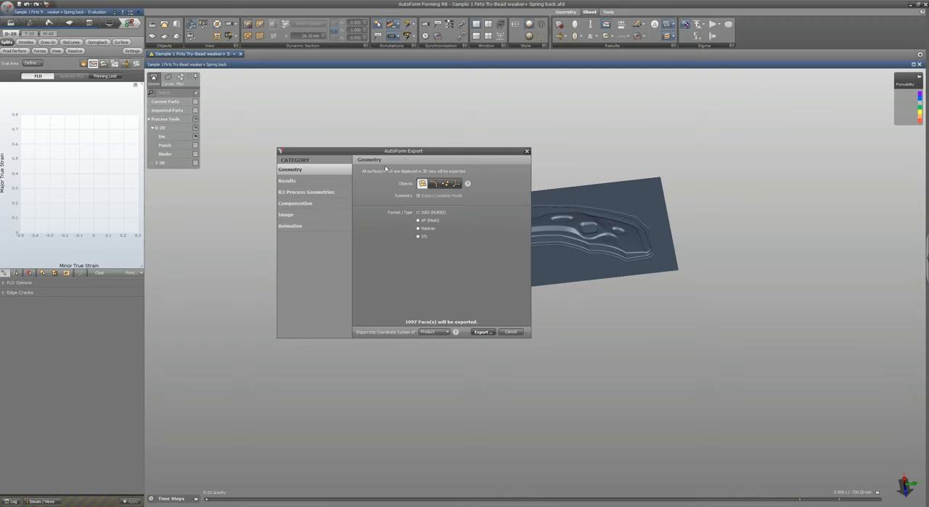
{"action": "mouse_move", "coordinate": [457, 157]}
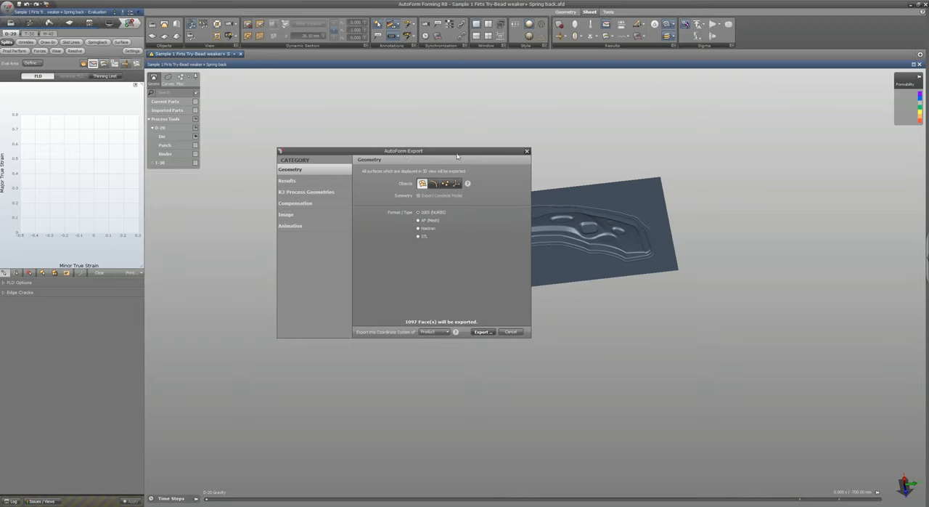
{"action": "mouse_move", "coordinate": [627, 225]}
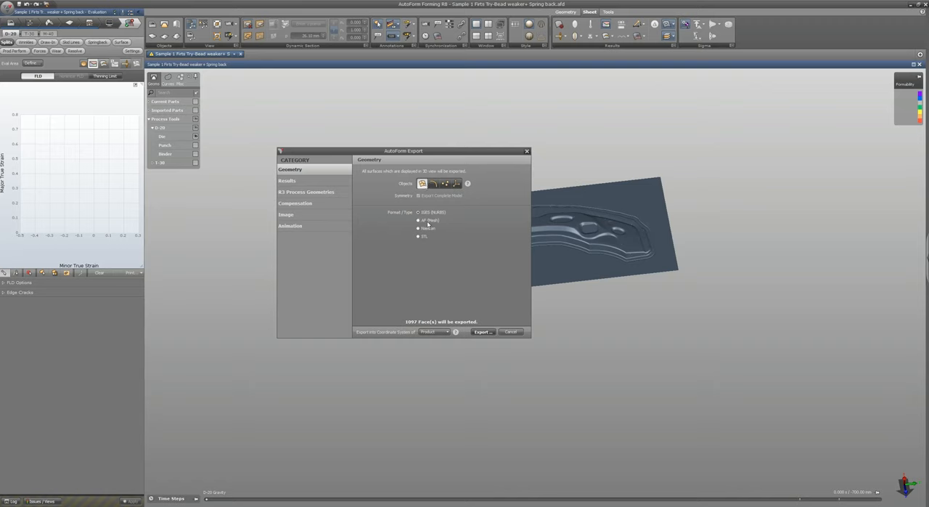
{"action": "left_click", "coordinate": [418, 212]}
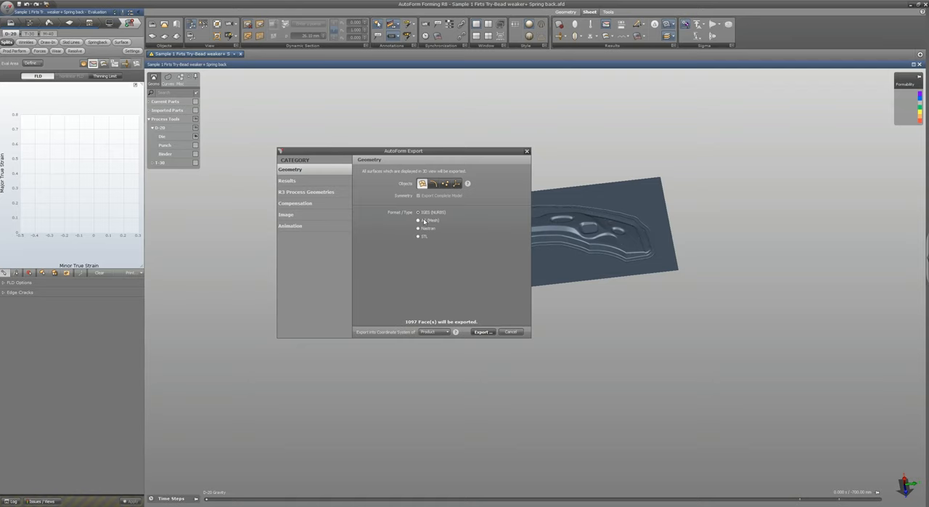
{"action": "left_click", "coordinate": [418, 212]}
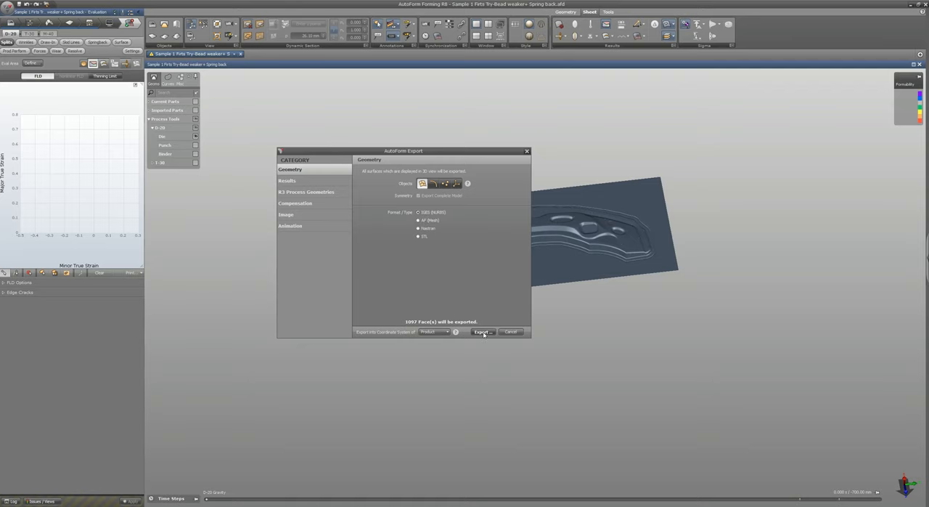
{"action": "left_click", "coordinate": [482, 331]}
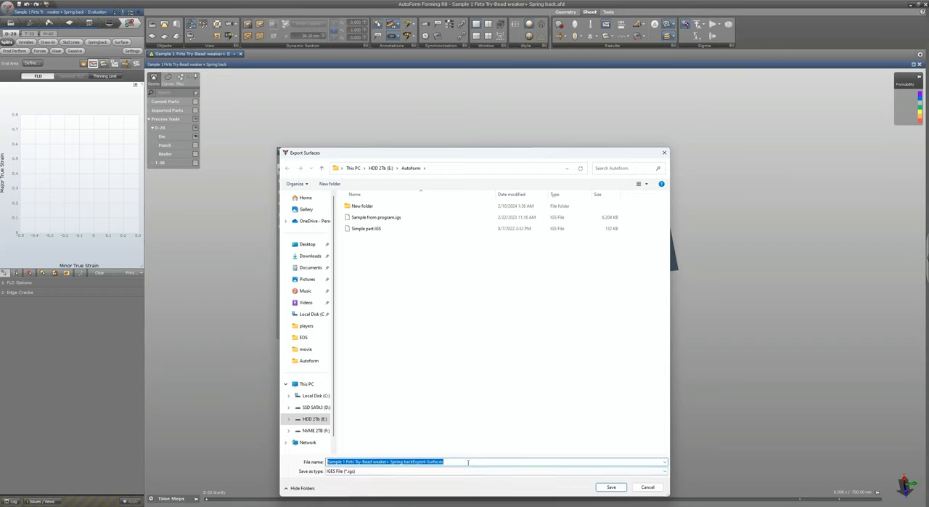
Step: Save the die face export as 'Die Face', then select the punch in the tree
{"action": "type", "text": "Die Face"}
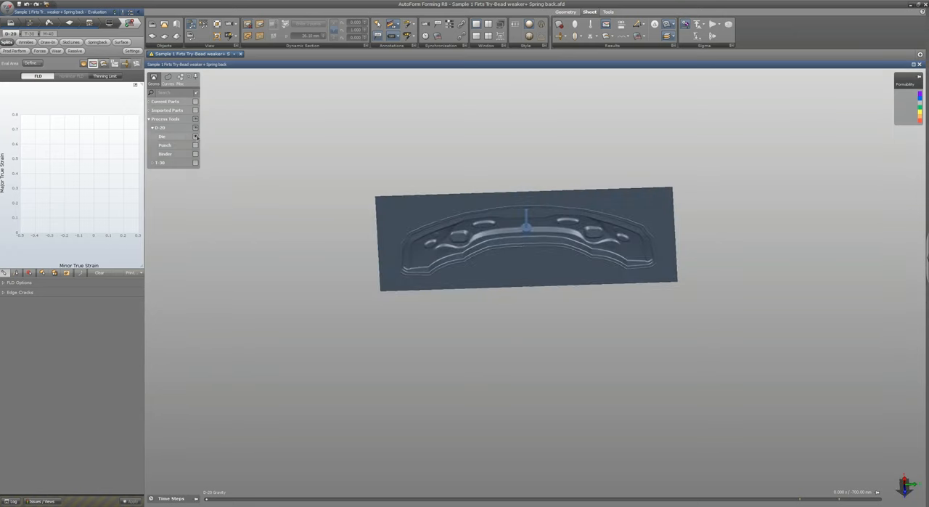
{"action": "left_click", "coordinate": [195, 137]}
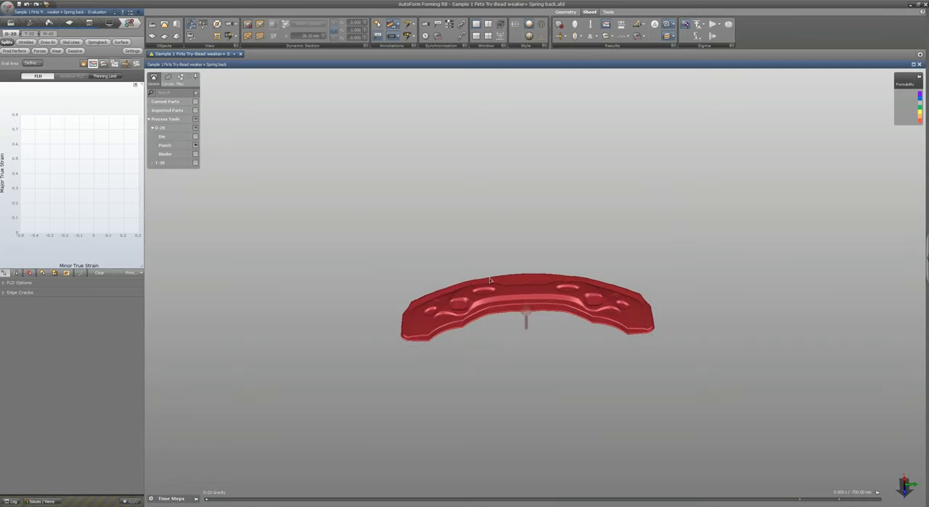
Step: Start exporting the punch via File > Export, then cancel the save and close the export dialog
{"action": "left_click", "coordinate": [6, 6]}
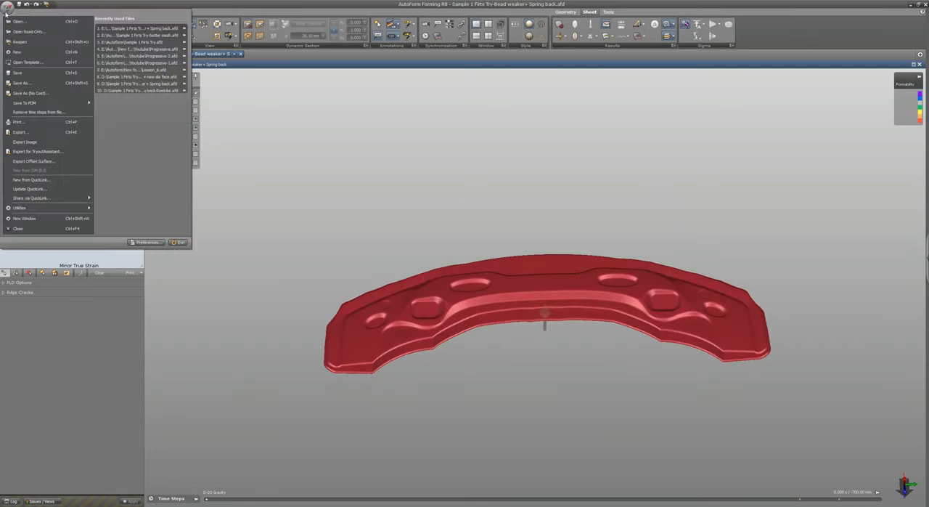
{"action": "left_click", "coordinate": [20, 133]}
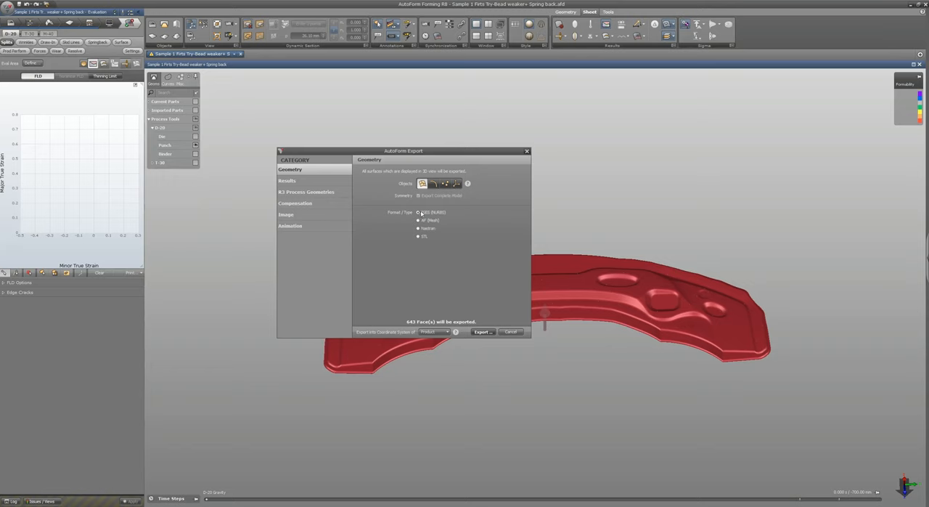
{"action": "left_click", "coordinate": [482, 331]}
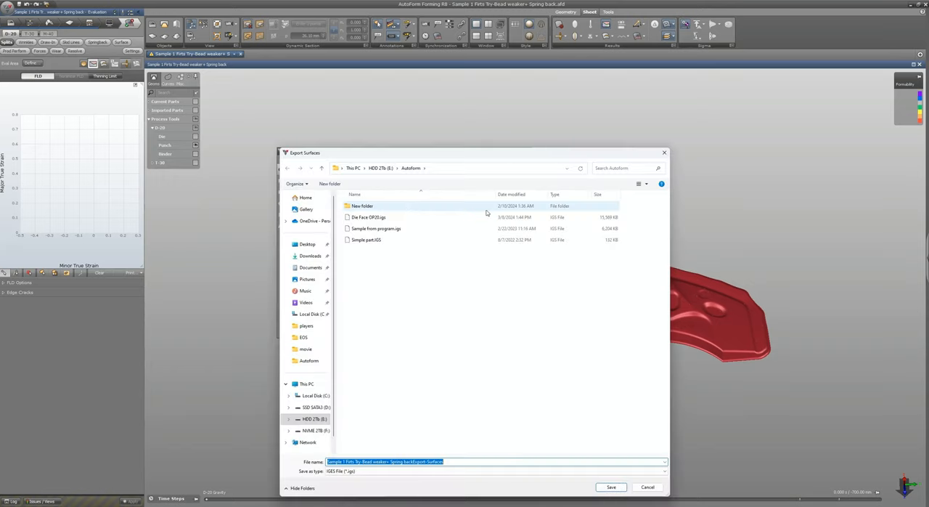
{"action": "left_click", "coordinate": [369, 218]}
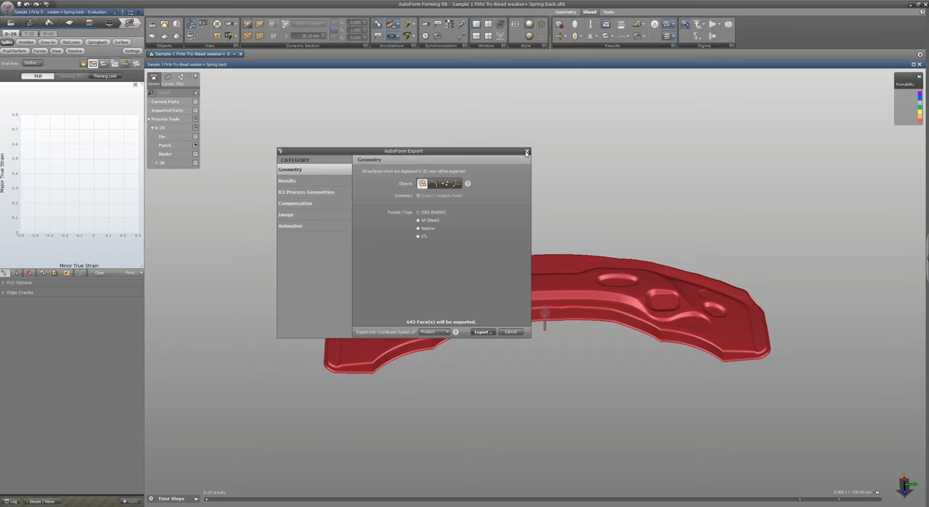
{"action": "left_click", "coordinate": [527, 151]}
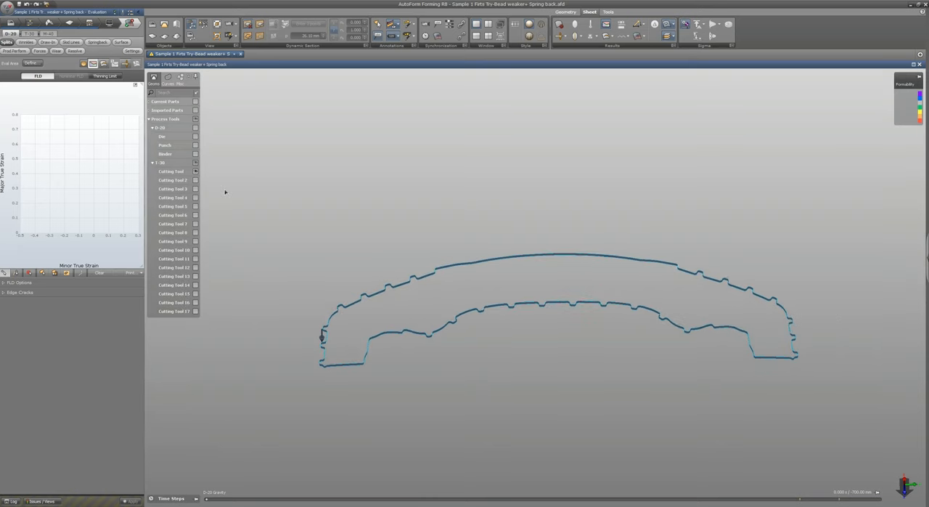
Step: Start the IGES export of the trim cutting curves via File > Export
{"action": "left_click", "coordinate": [7, 12]}
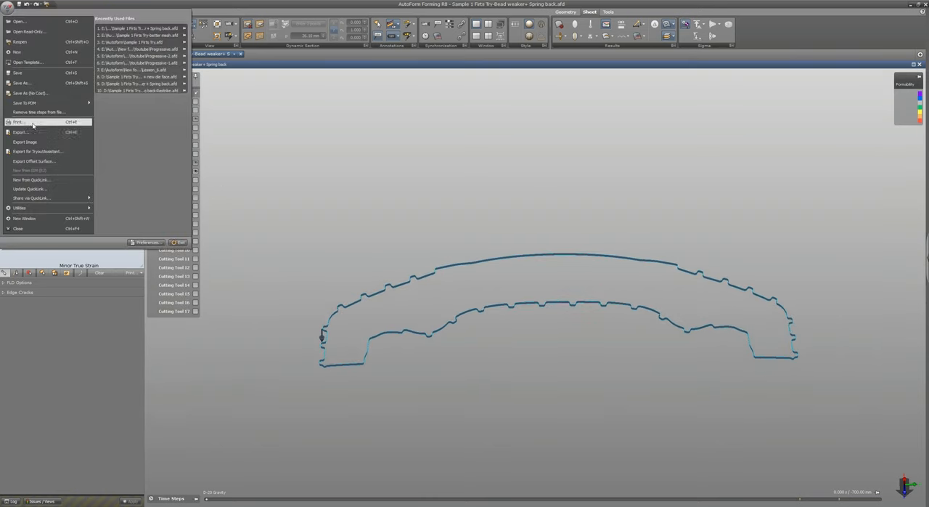
{"action": "left_click", "coordinate": [21, 133]}
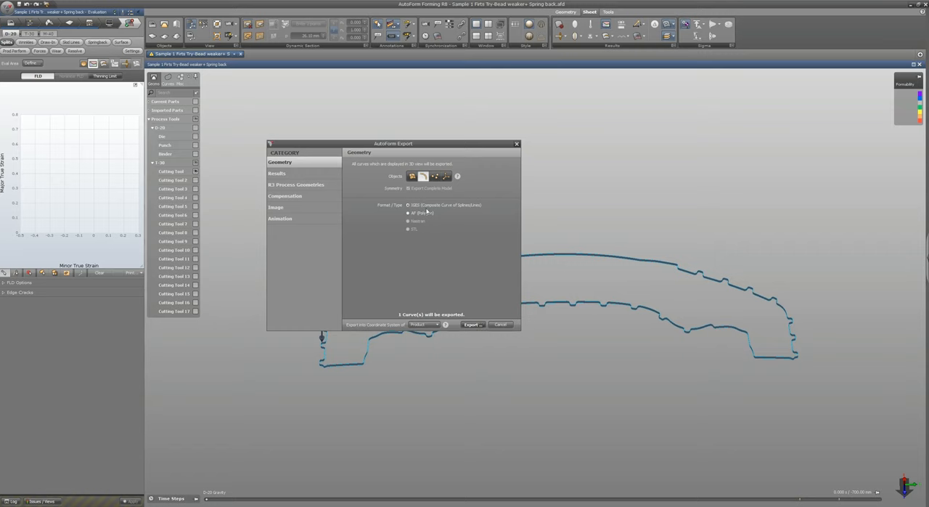
{"action": "left_click", "coordinate": [472, 325]}
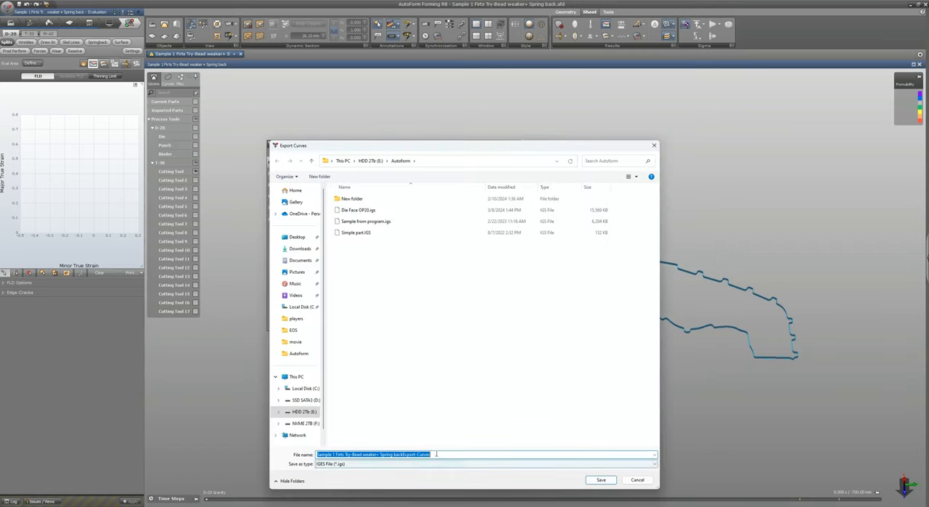
Step: Name the curves file 'OP20 Main cutting' and save it in the AutoForm folder
{"action": "type", "text": "Cu"}
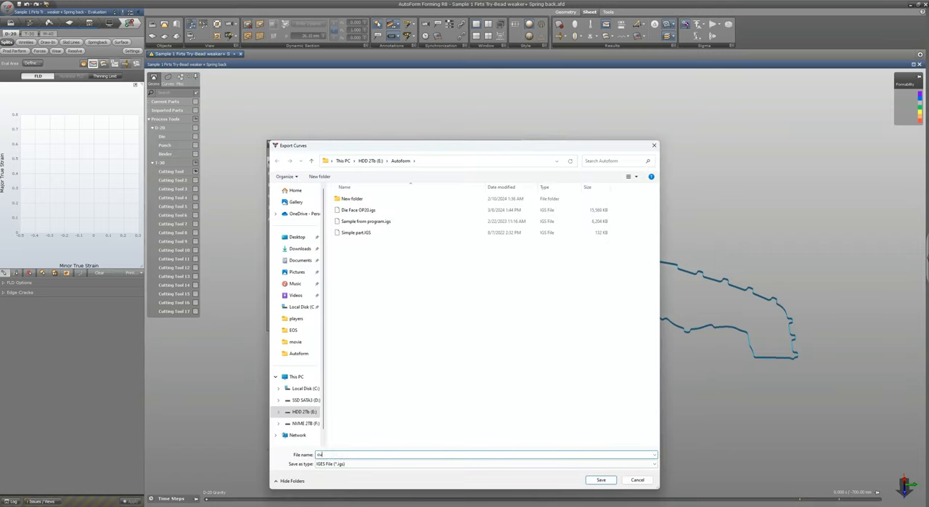
{"action": "type", "text": "b"}
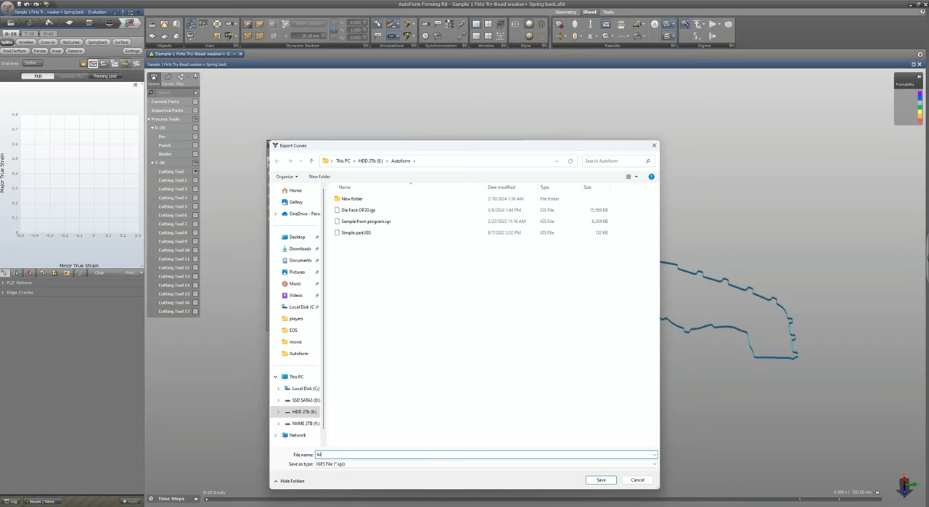
{"action": "type", "text": "ind"}
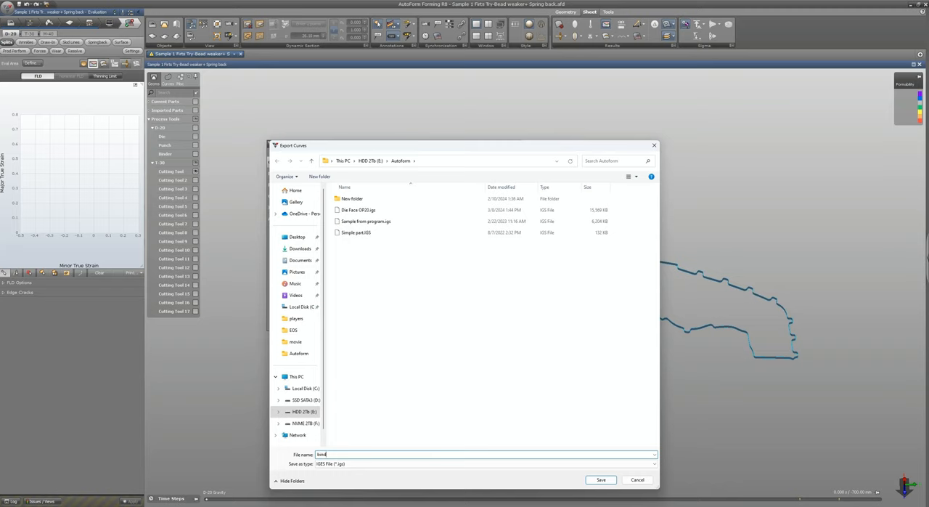
{"action": "left_click", "coordinate": [487, 453]}
{"action": "type", "text": "OP30 Main cutting"}
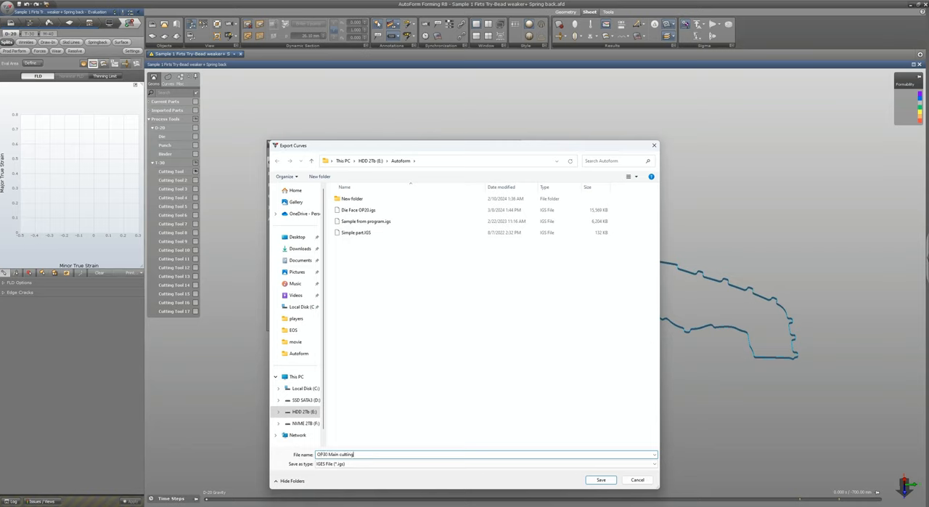
{"action": "left_click", "coordinate": [601, 479]}
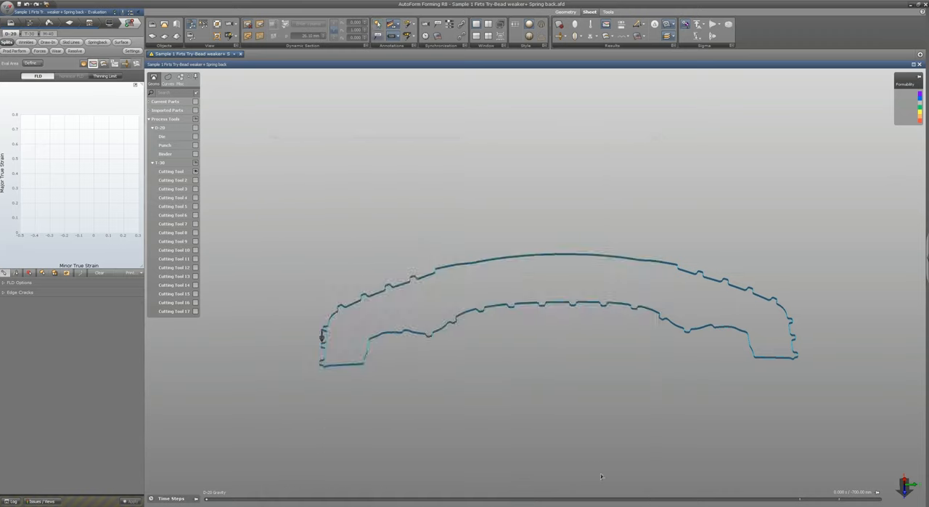